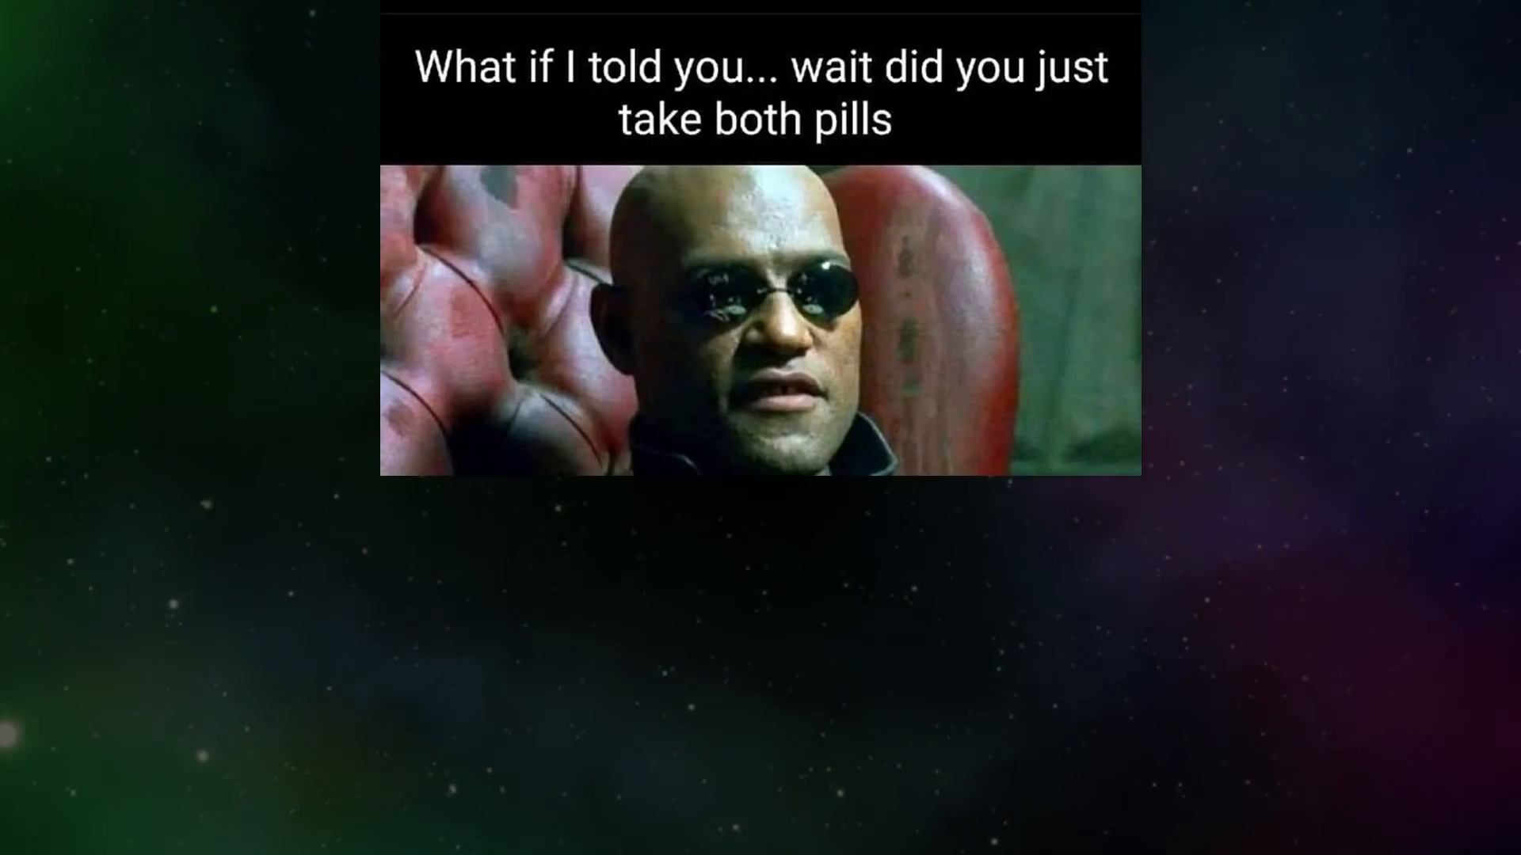
{"action": "scroll", "scroll_direction": "down", "scroll_amount": 3}
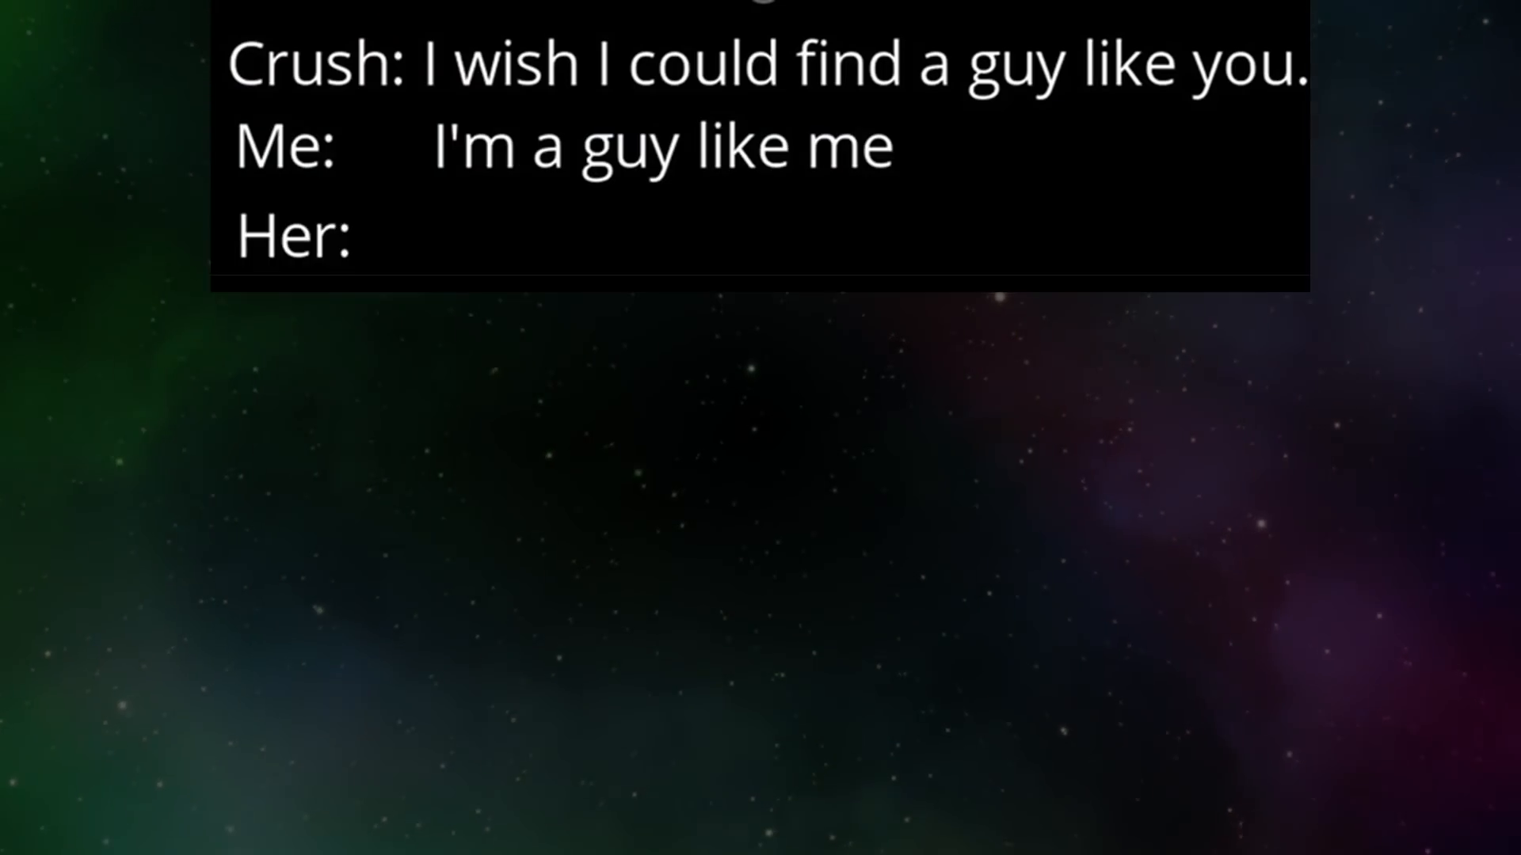